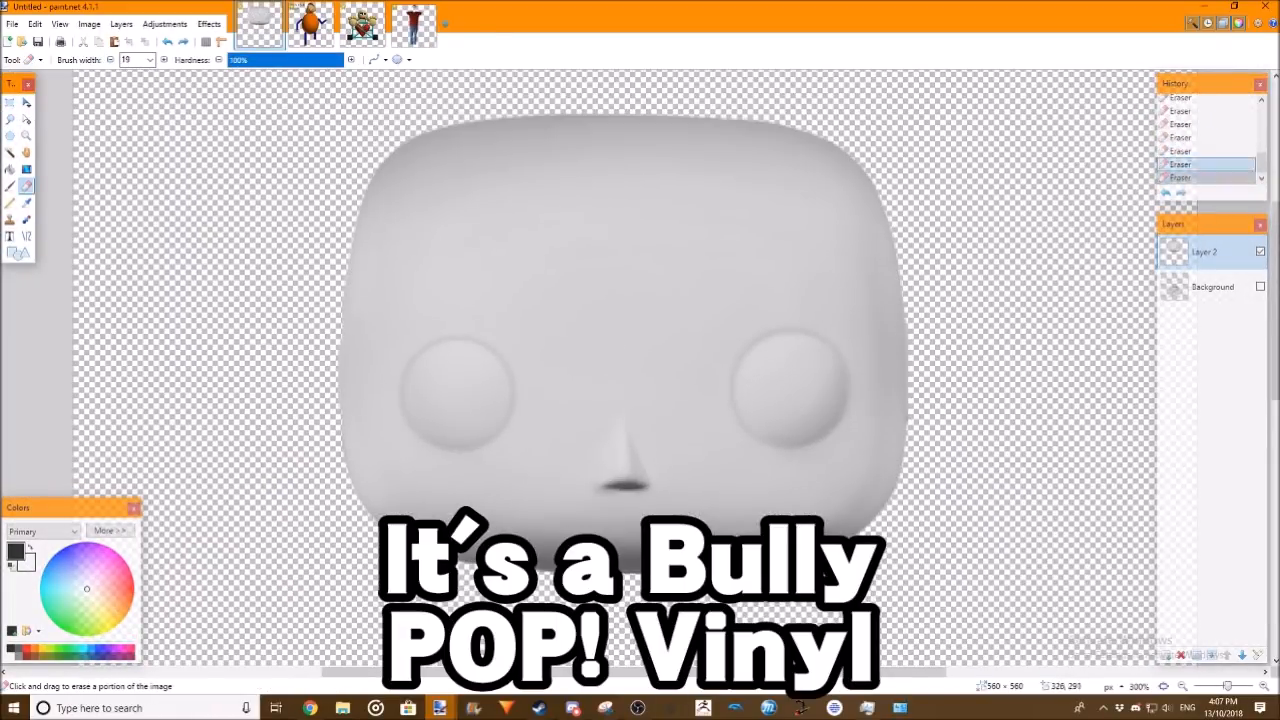
# - Apply the Brightness/Contrast adjustment that turns the selected skin piece tan-orange
pyautogui.click(120, 24)
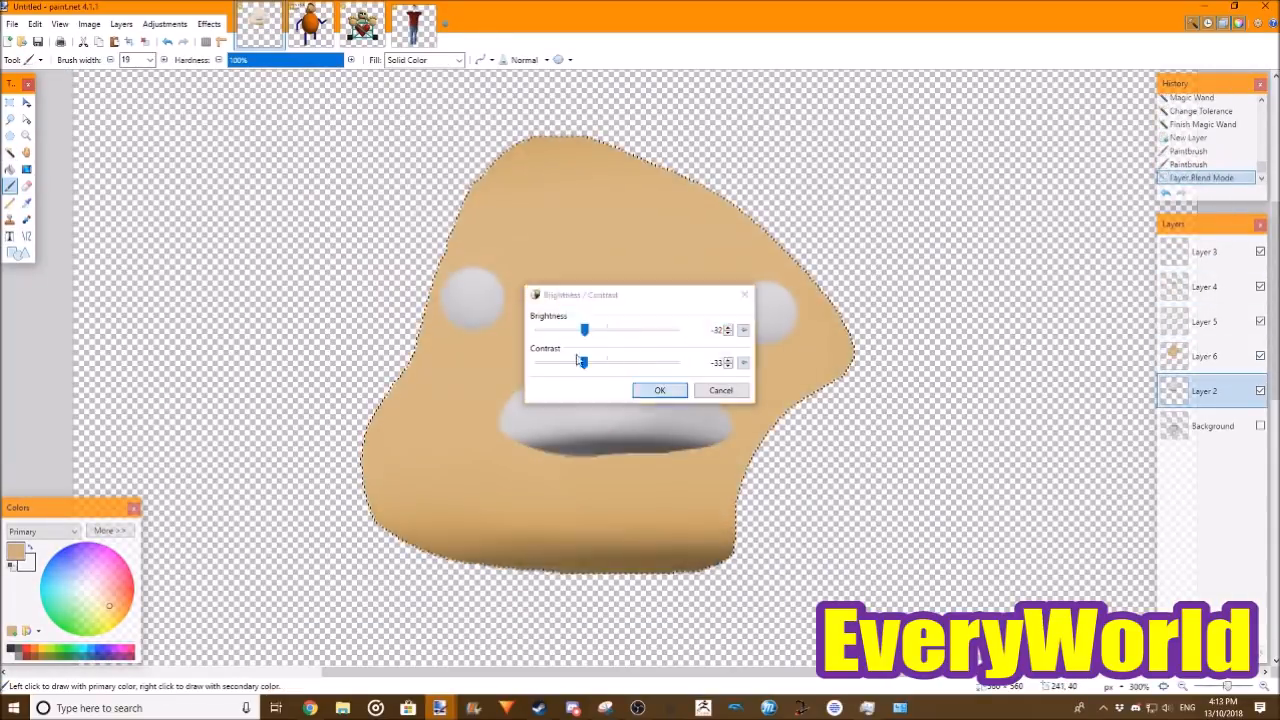
pyautogui.click(660, 390)
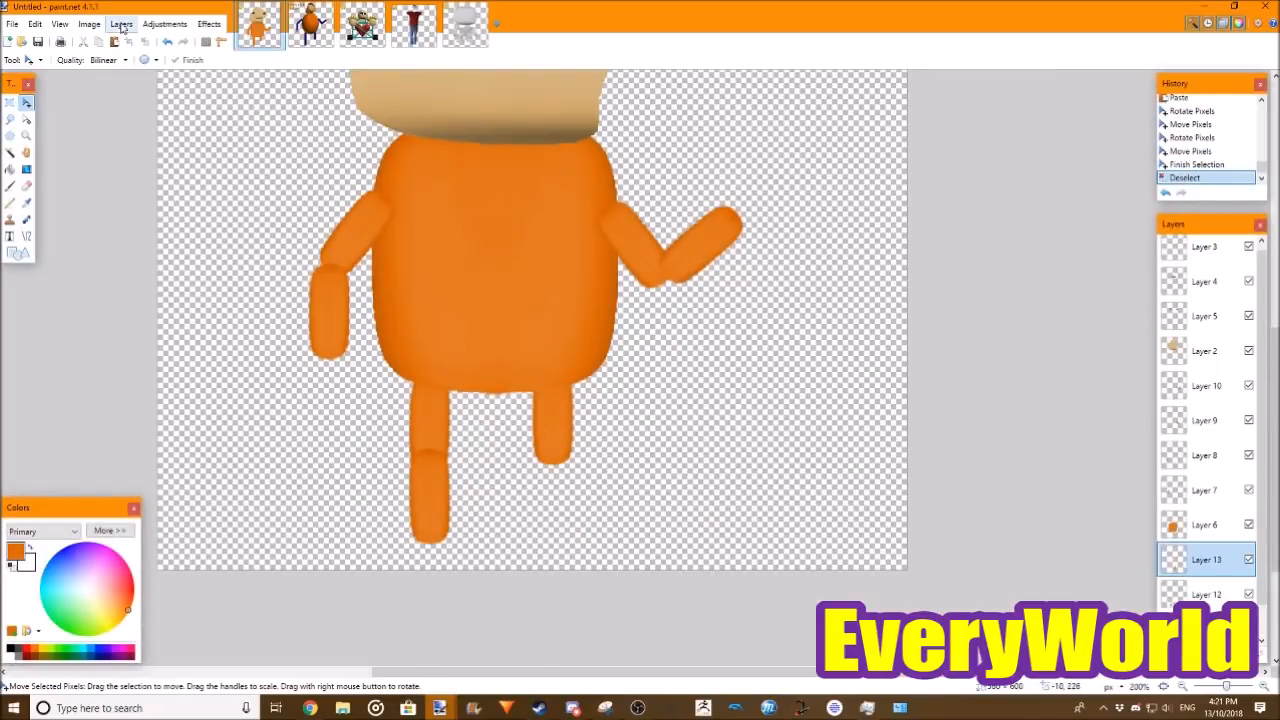
# - Darken the selected eye pupils to black with a Brightness/Contrast adjustment
pyautogui.click(310, 24)
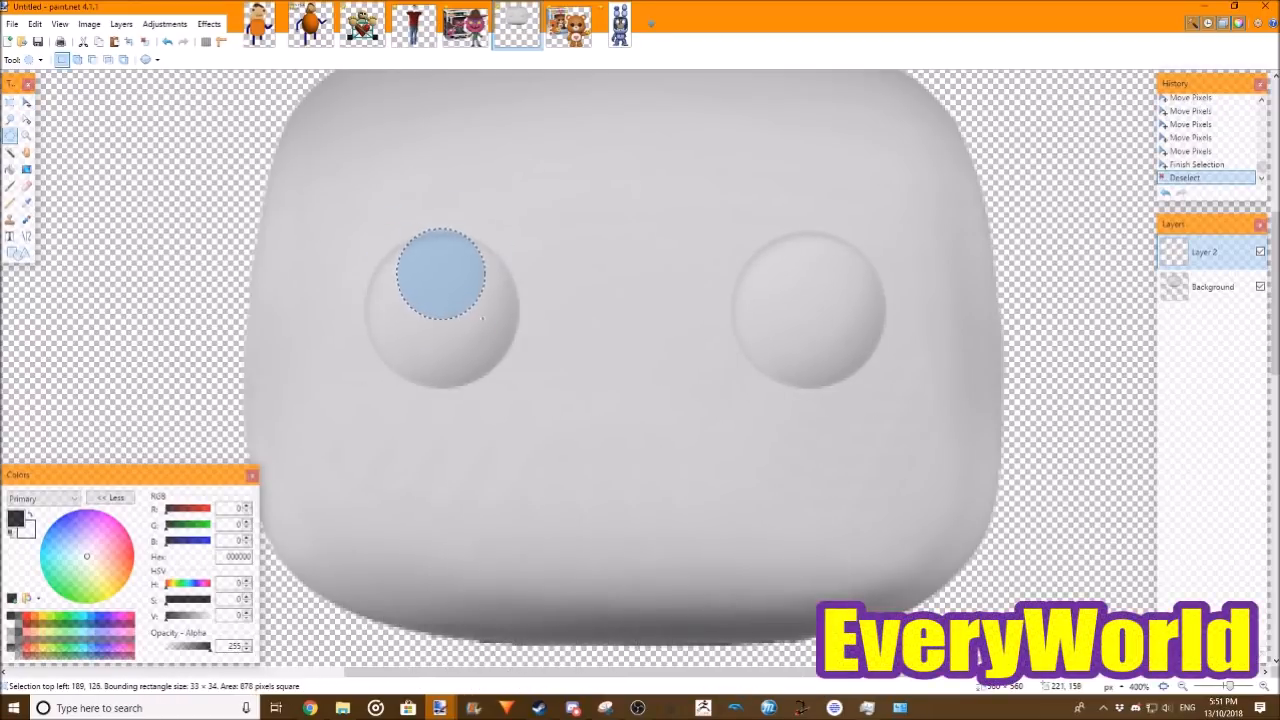
pyautogui.click(164, 24)
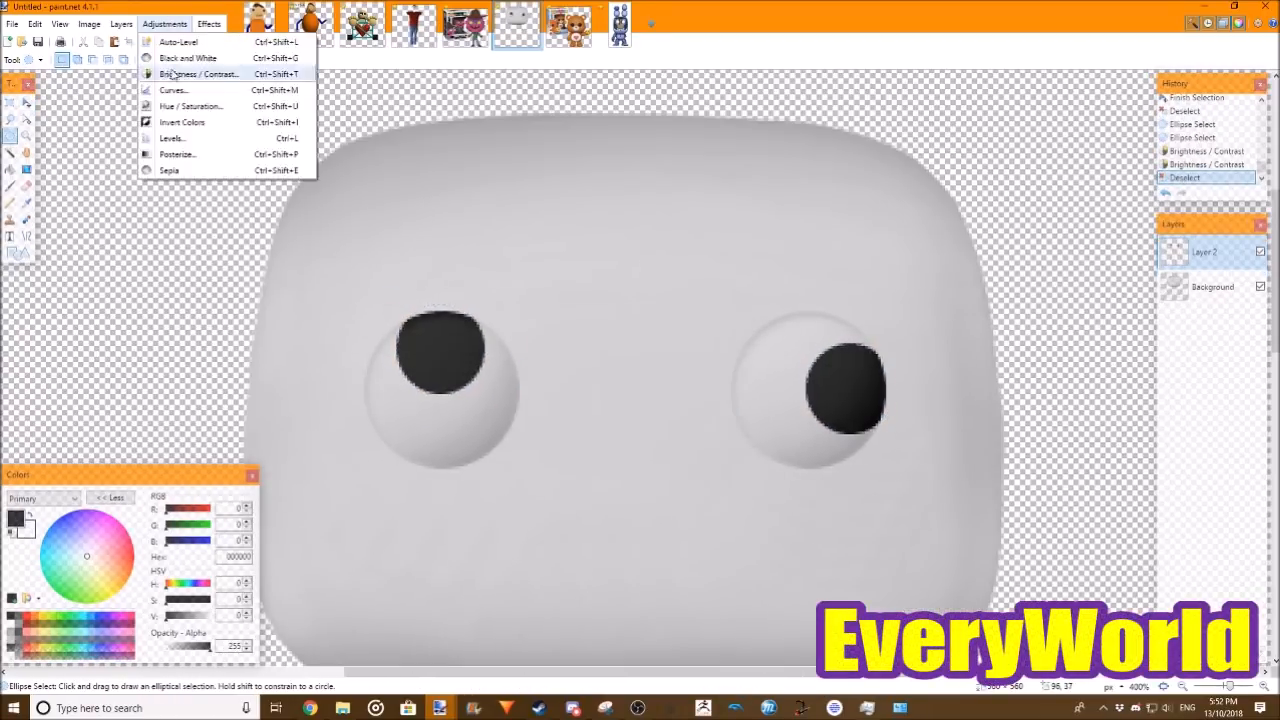
pyautogui.click(198, 72)
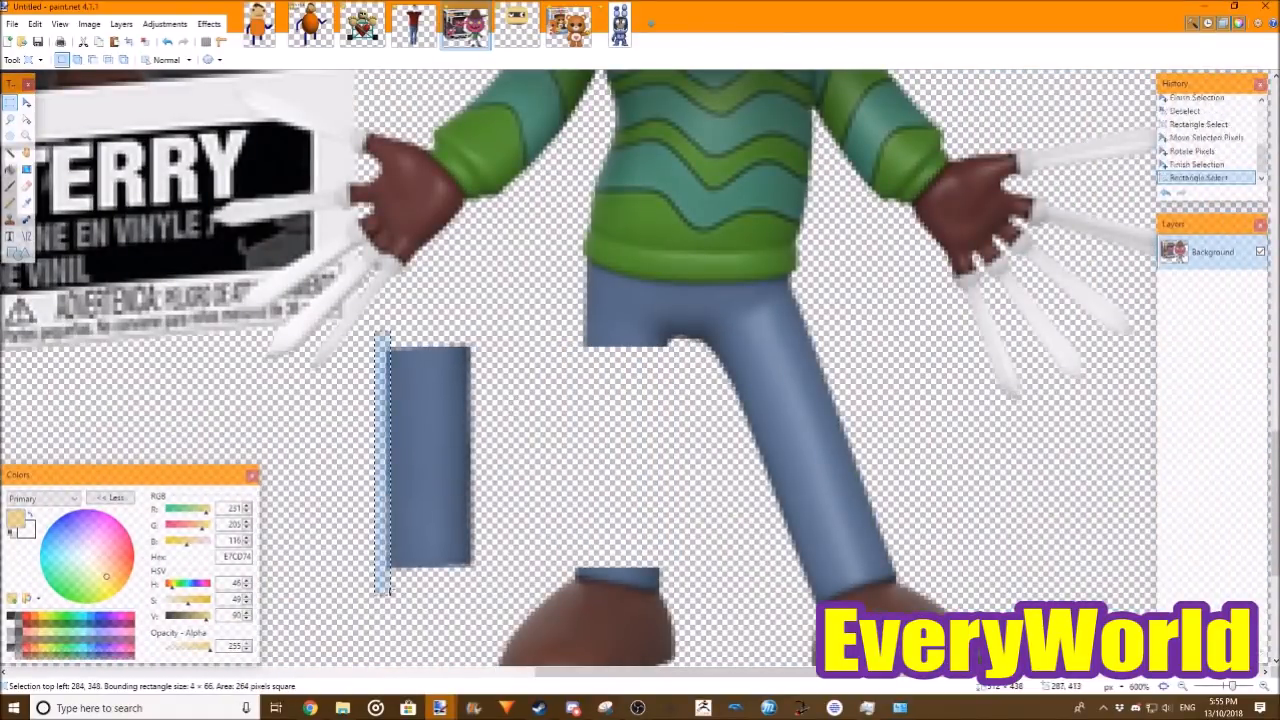
# - Apply the contrast change to the blue crate bars and erase around the reference wires
pyautogui.click(120, 24)
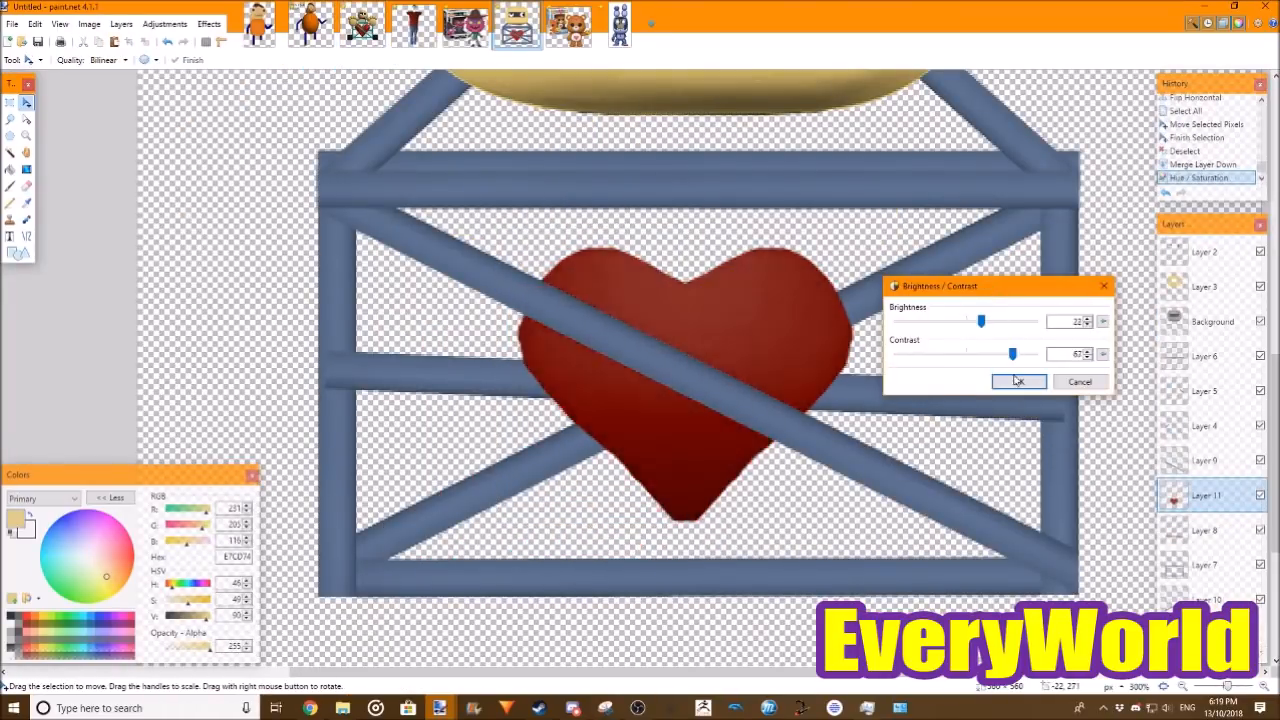
pyautogui.click(1018, 380)
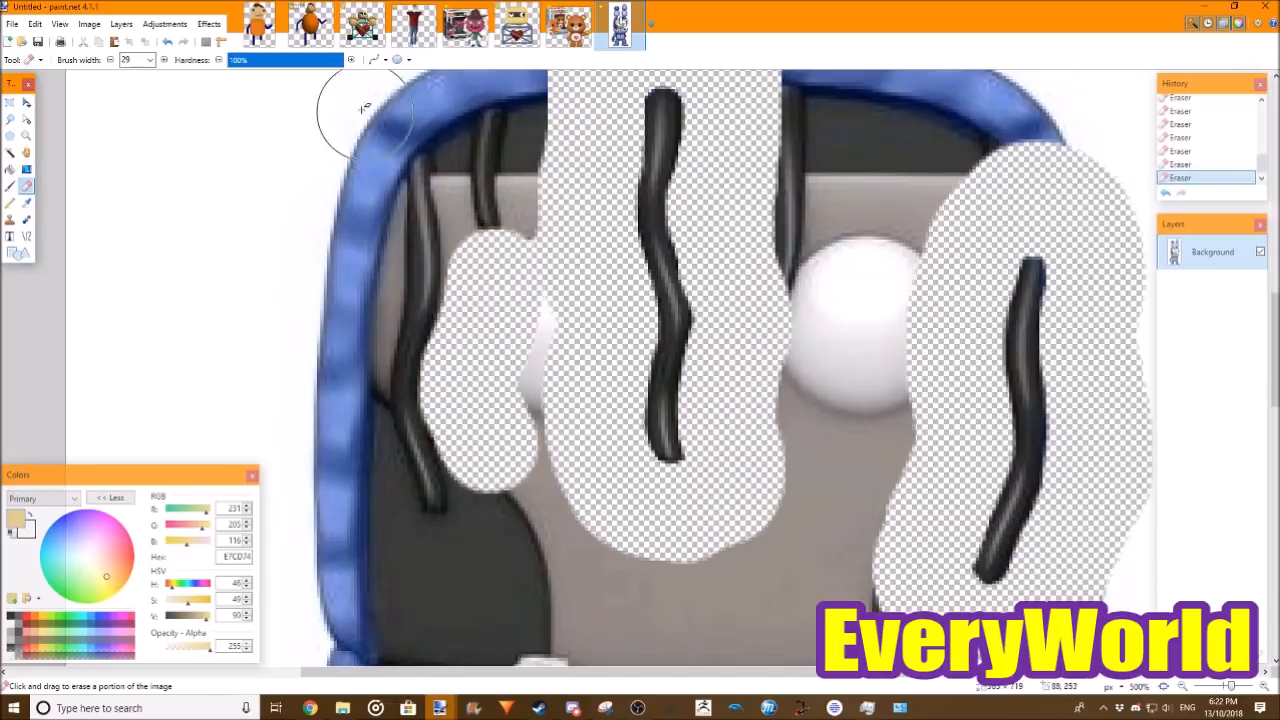
pyautogui.click(120, 24)
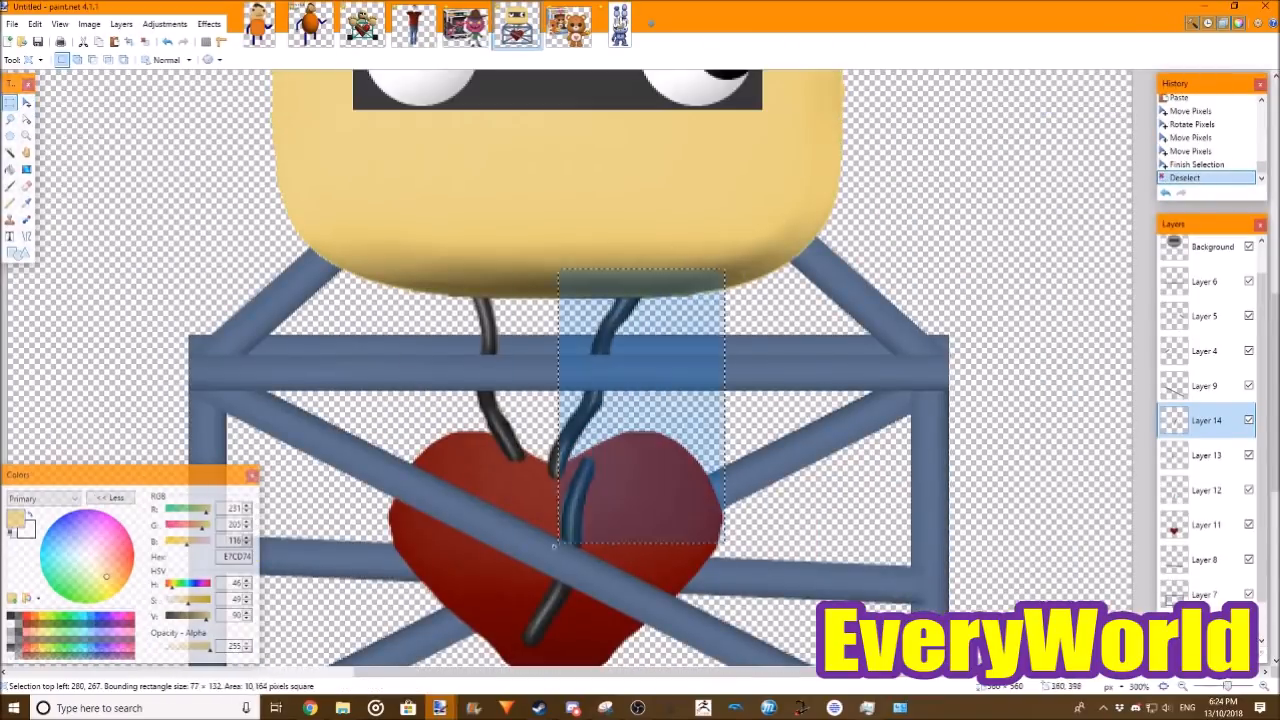
# - Arrange the hair, shirt and shorts pieces on the new canvas and add a new layer
pyautogui.click(164, 24)
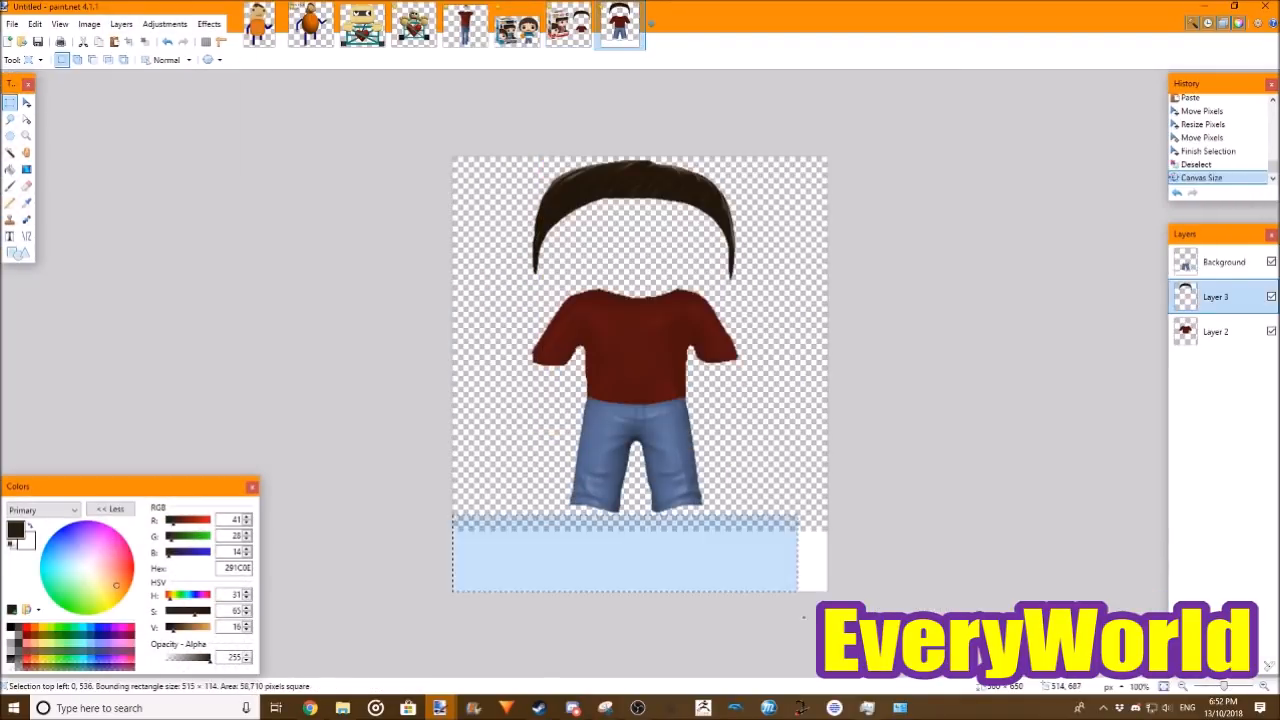
pyautogui.click(120, 24)
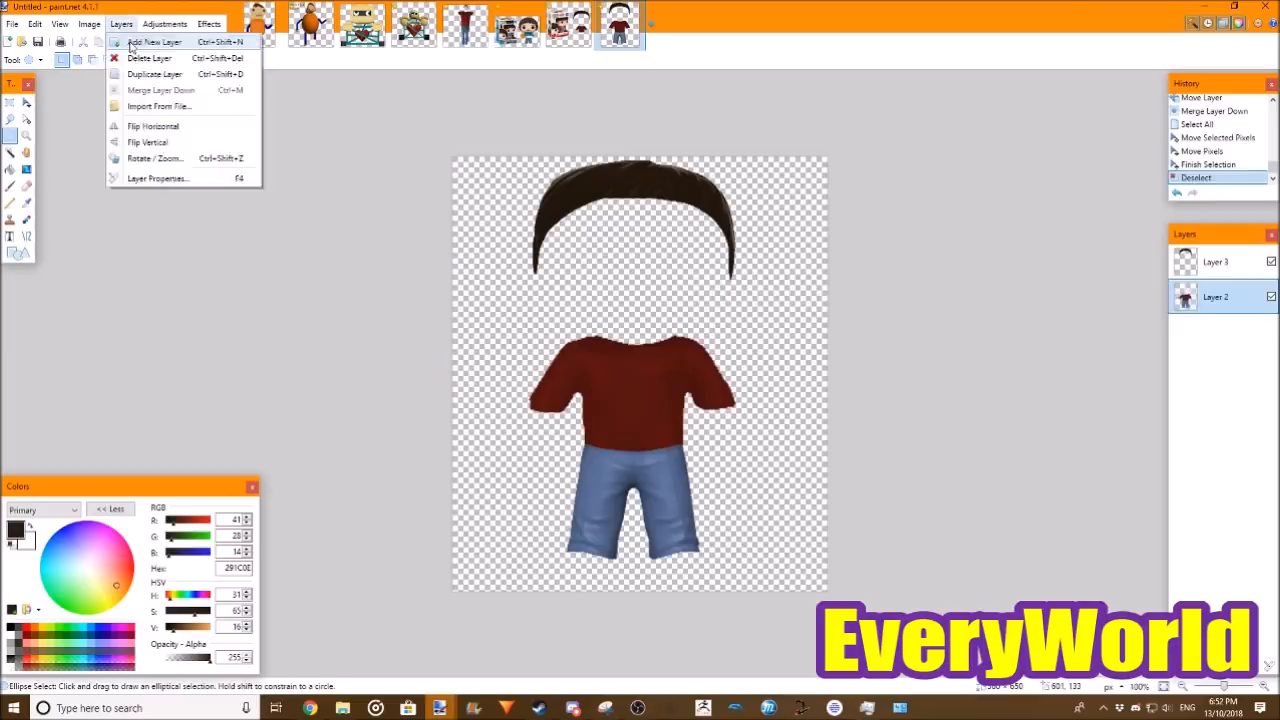